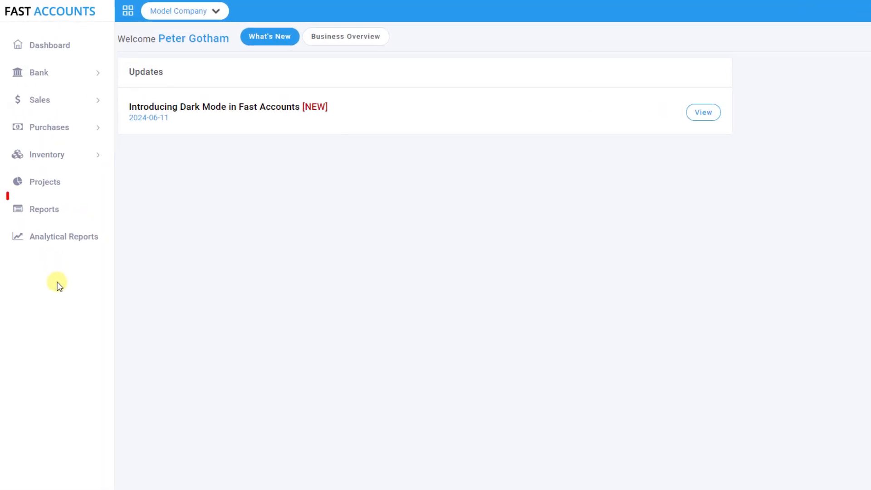
# Open the Sale Invoices/Credits with Recovery Detail (By Date) report from Reports.
pyautogui.click(44, 209)
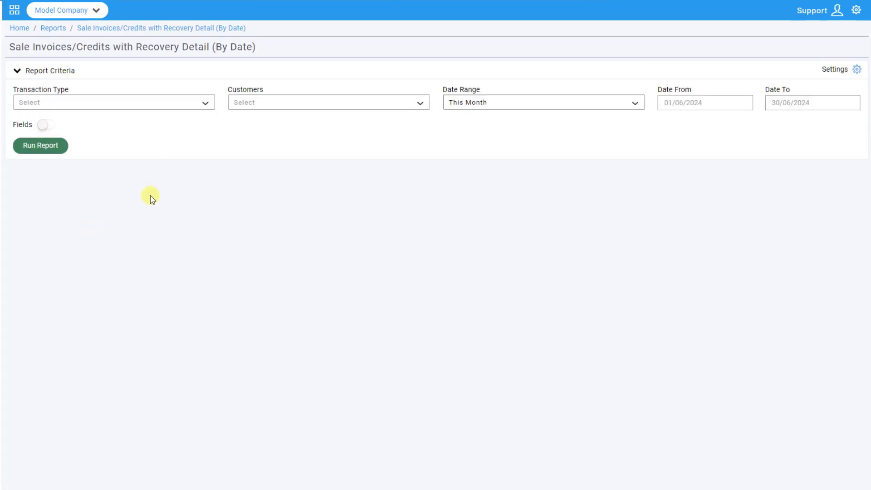
# Run the recovery detail report filtered to customer Goodcore Software (Pvt) Ltd (C-1006).
pyautogui.click(328, 102)
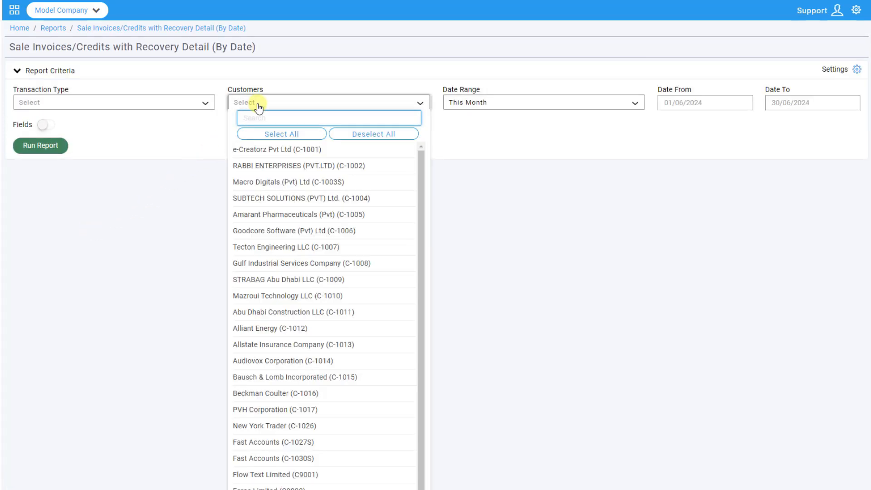
pyautogui.click(295, 231)
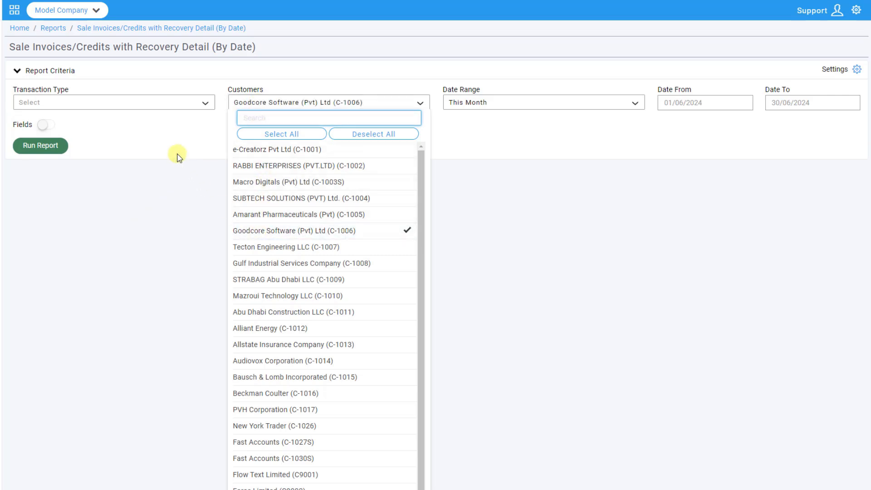
pyautogui.click(40, 146)
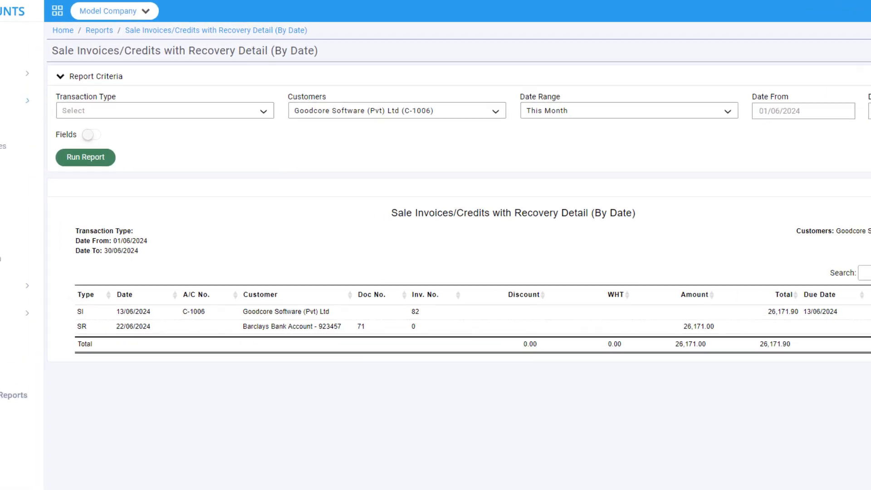
# Show the Sales Receipts list searched for voucher 71.
pyautogui.click(55, 195)
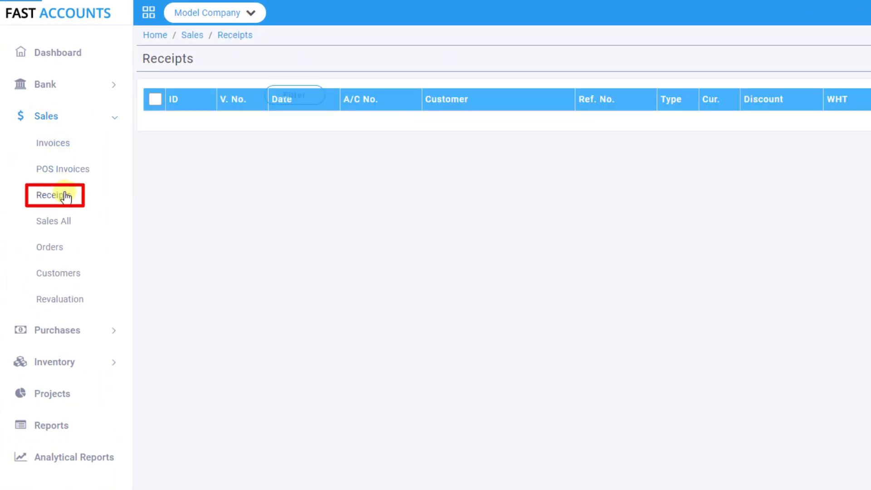
pyautogui.click(54, 195)
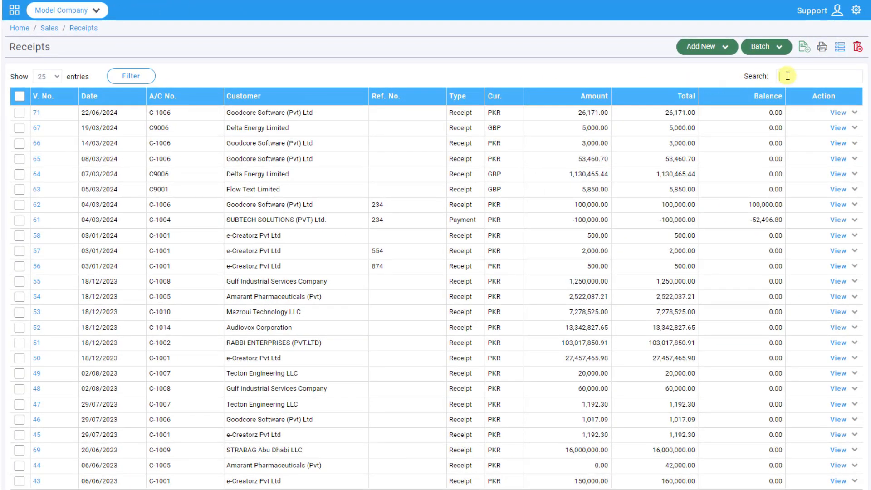
pyautogui.write('71')
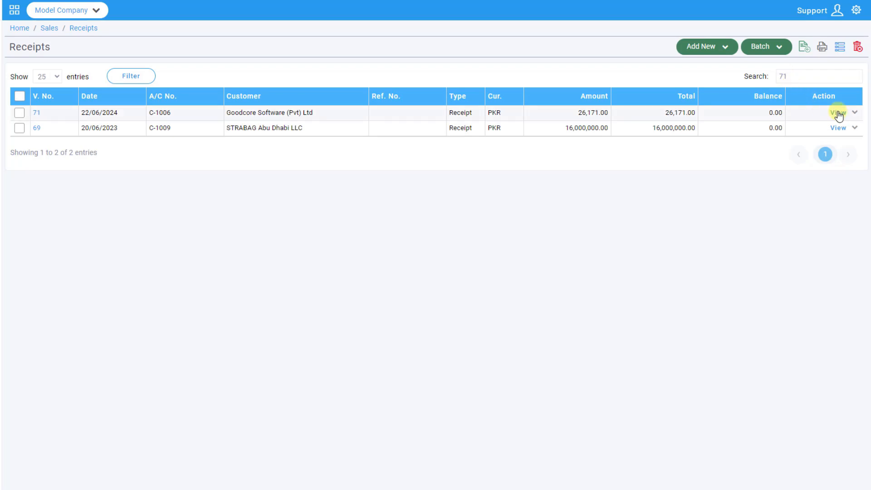
# Set receipt 71's amount against invoice 82 to 0 and save it.
pyautogui.click(838, 113)
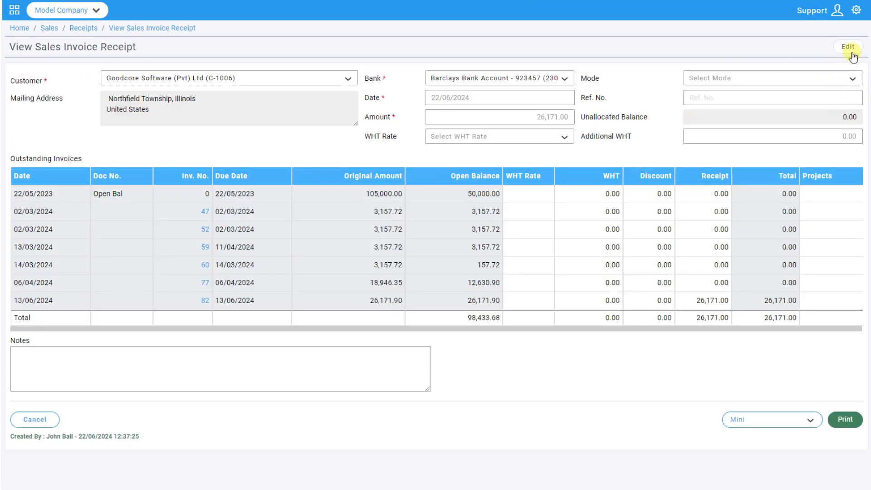
pyautogui.click(846, 46)
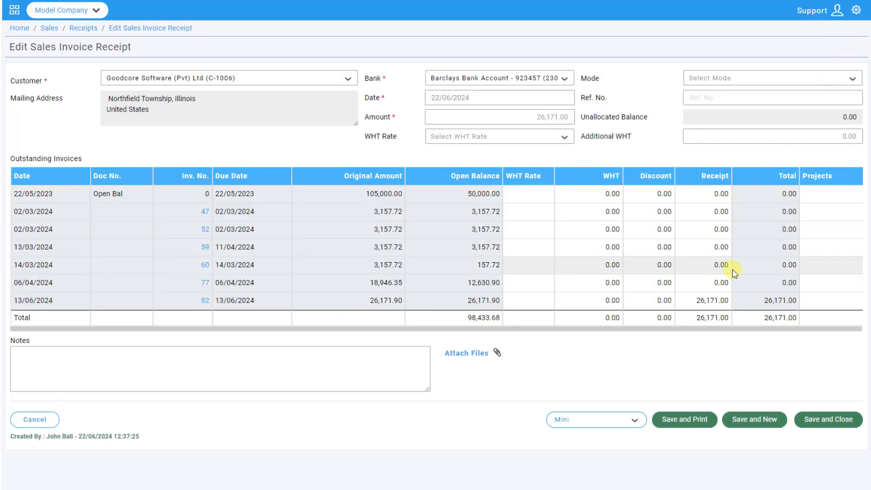
pyautogui.click(703, 300)
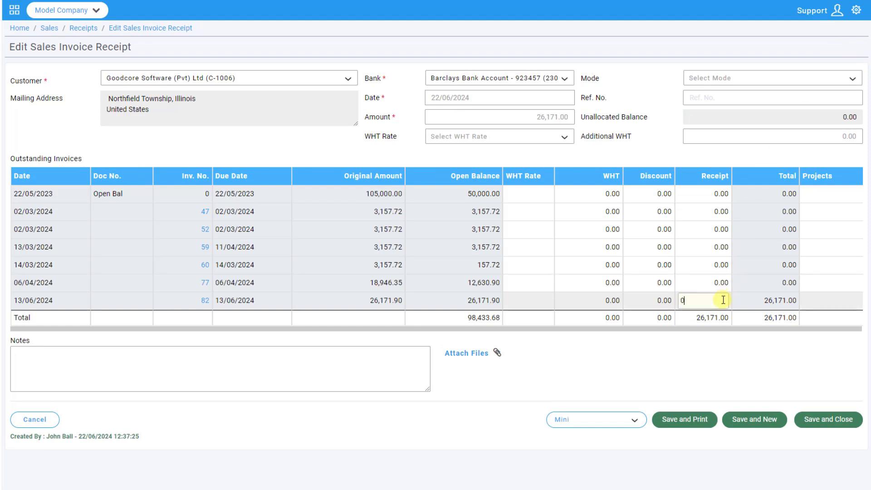
pyautogui.moveTo(762, 357)
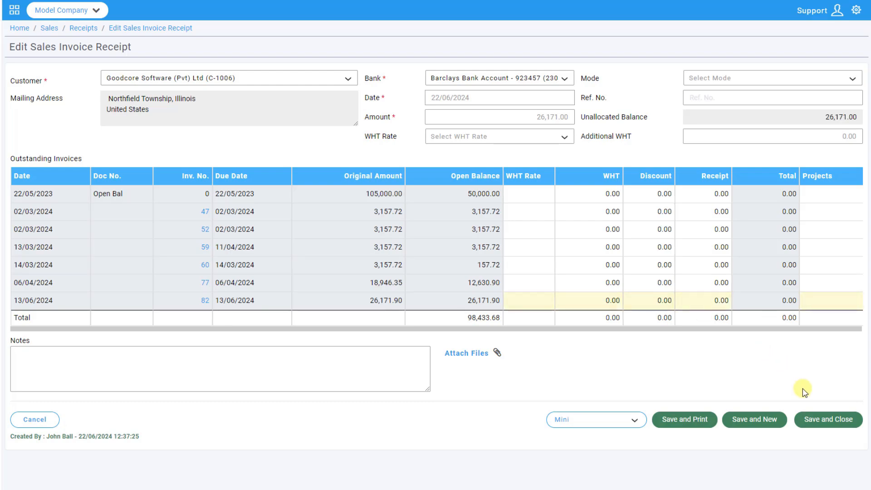
pyautogui.click(828, 420)
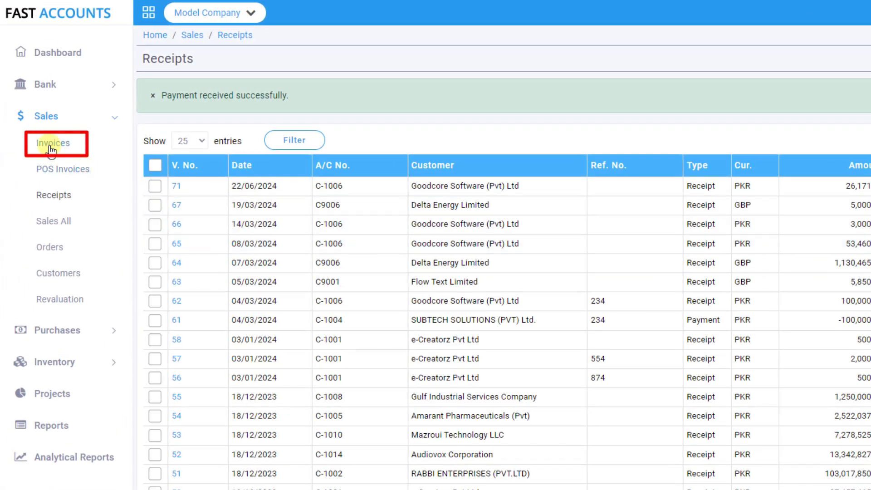
# Find sales invoice 82 in the invoices list and show its actions.
pyautogui.click(52, 143)
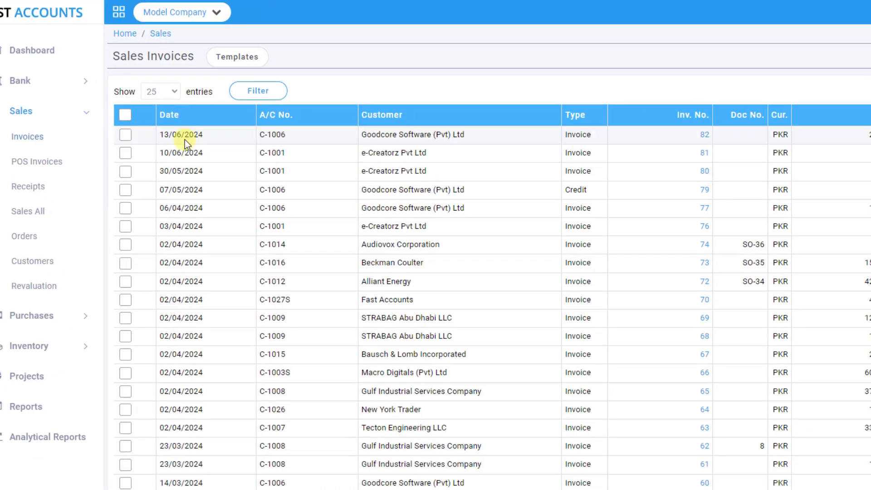
pyautogui.write('82')
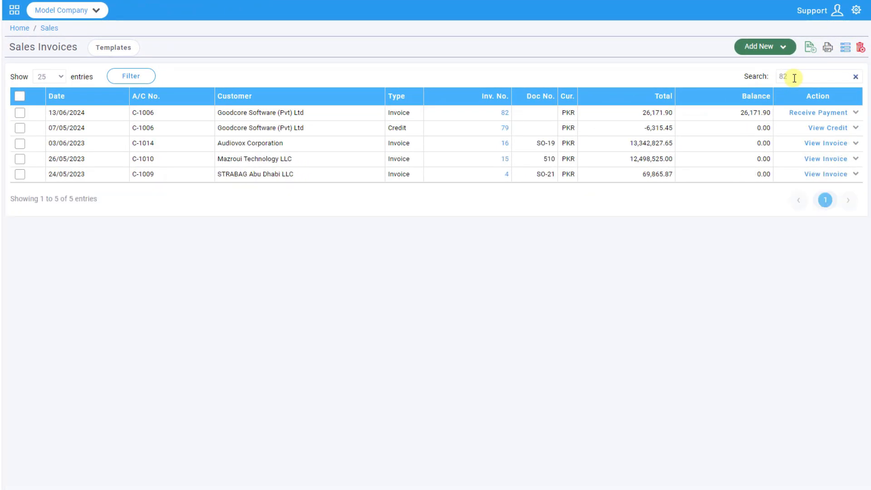
pyautogui.click(857, 112)
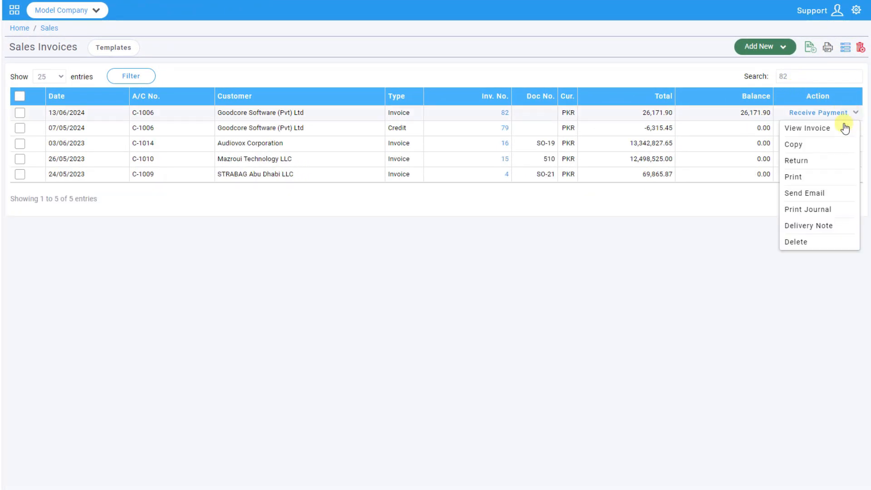
# Edit invoice 82, switching its customer from Goodcore Software to e-Creatorz Pvt Ltd (C-1001).
pyautogui.click(807, 129)
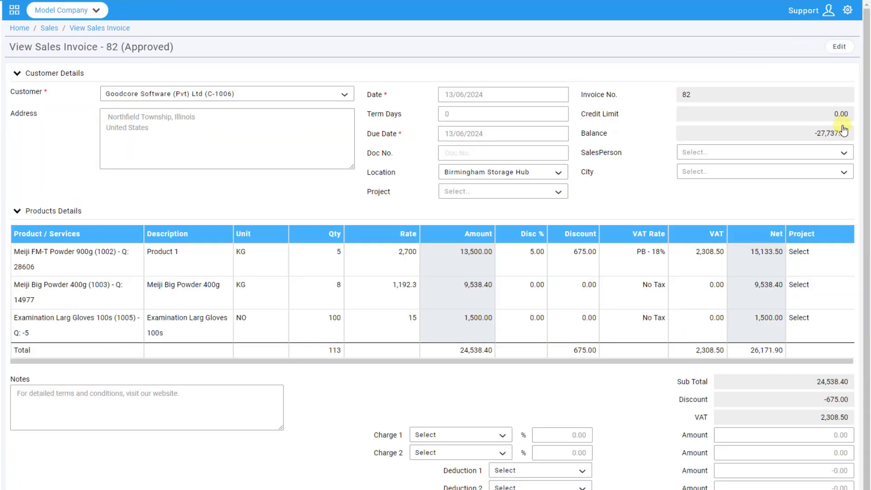
pyautogui.click(839, 46)
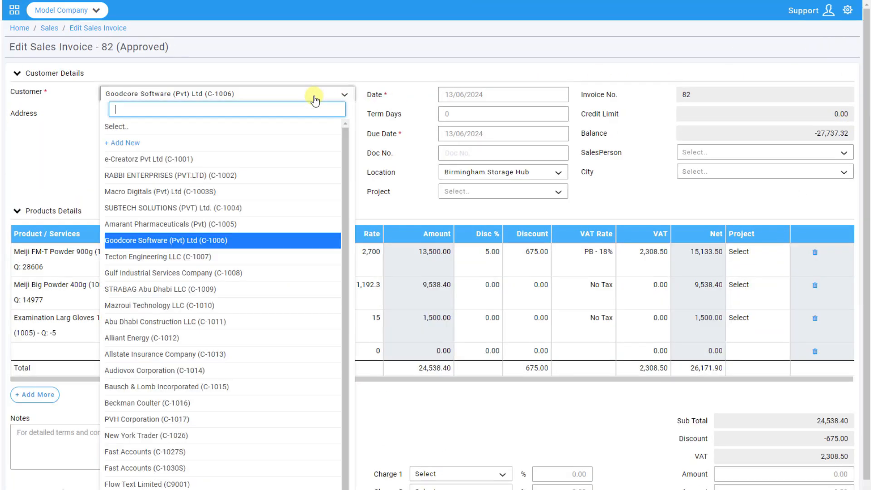
pyautogui.click(146, 159)
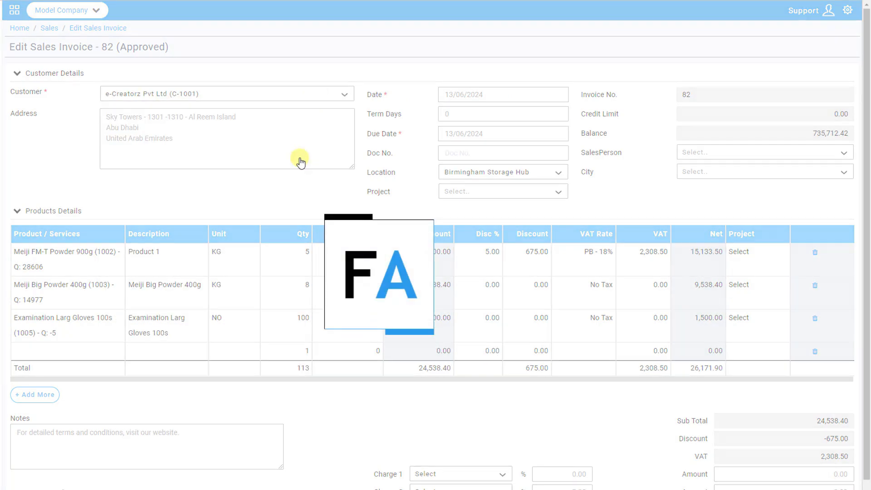
pyautogui.scroll(-3)
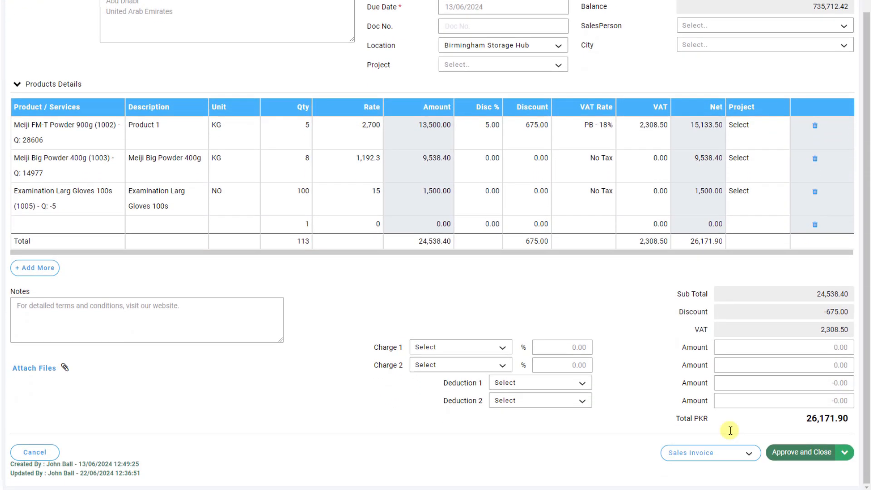